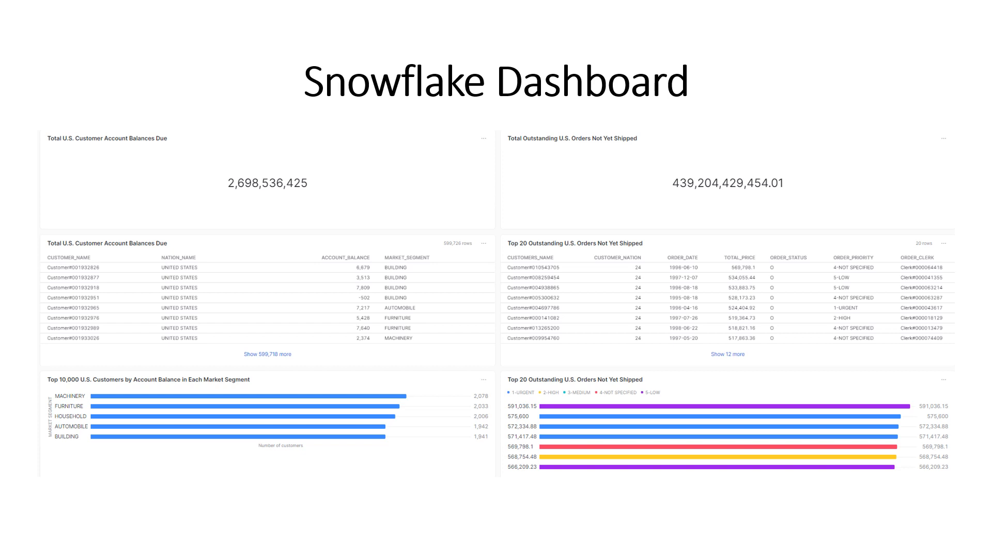
Advance the slideshow to the 'Step 1 – Create a New Dashboard' slide
key("Right")
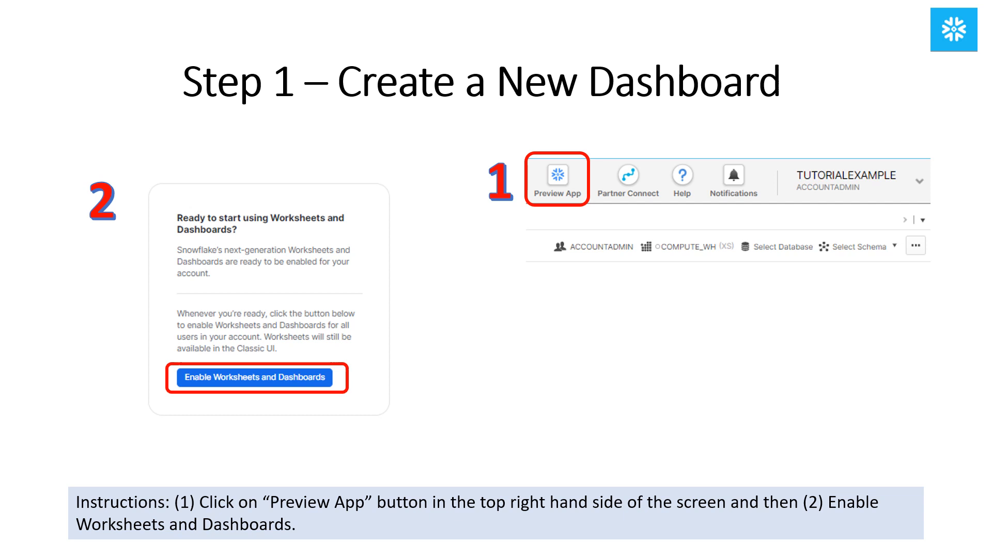
Advance past the Step 1 continuation slide to 'Step 2 – Add A New Tile'
key("Right")
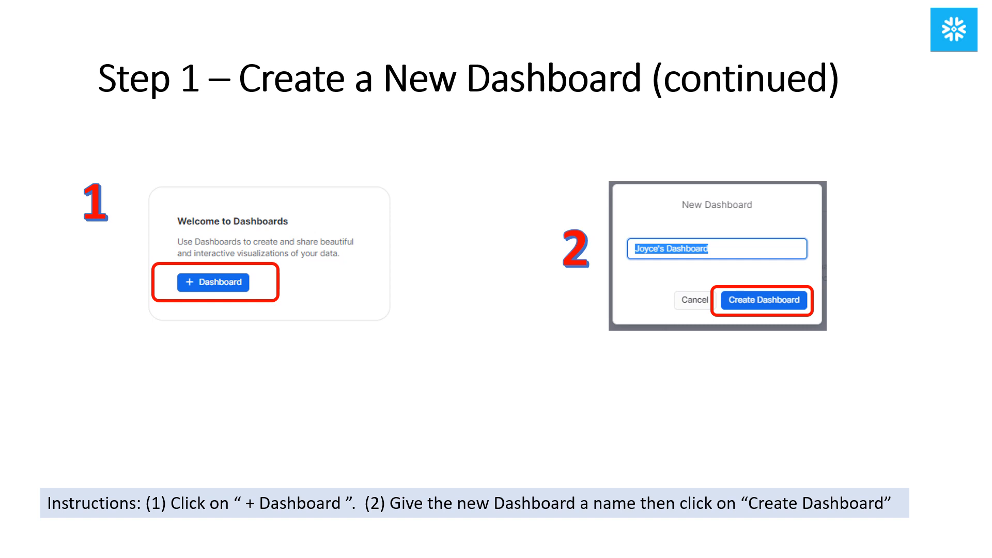
key("right")
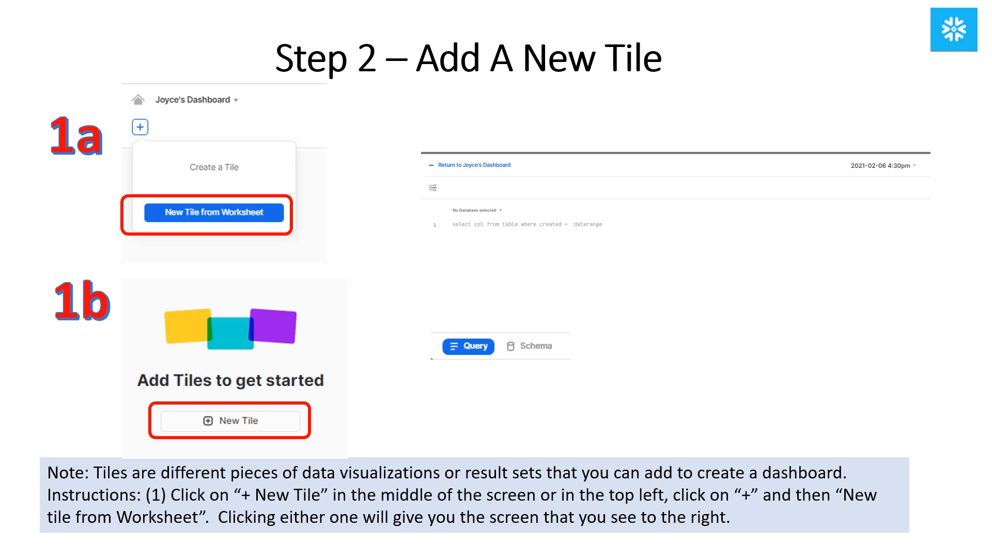
Advance to the 'Step 4 – Add Schemas (continued)' slide on pinning tables
key("right")
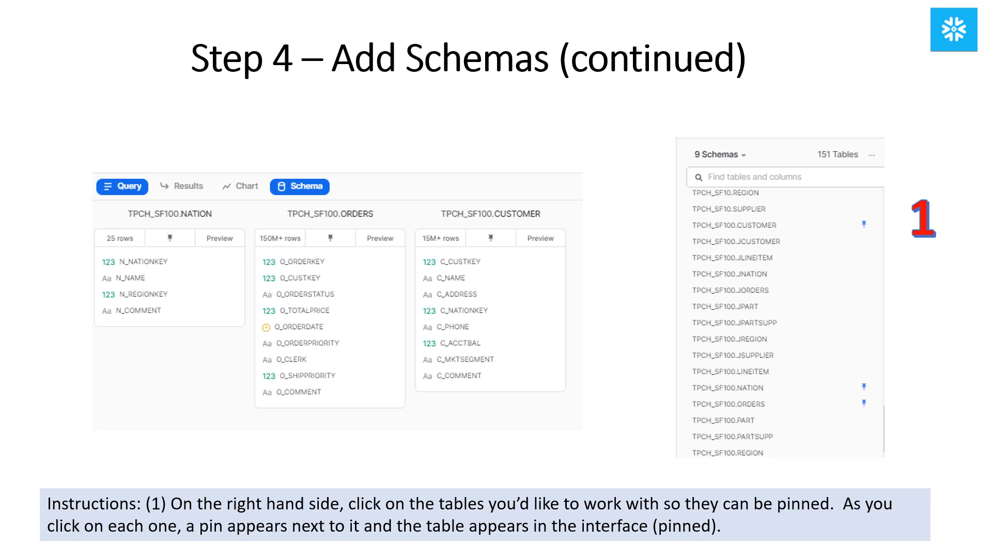
Advance three slides to 'Step 10 – Create a New Tile w/ New Query (continued)'
left_click(201, 200)
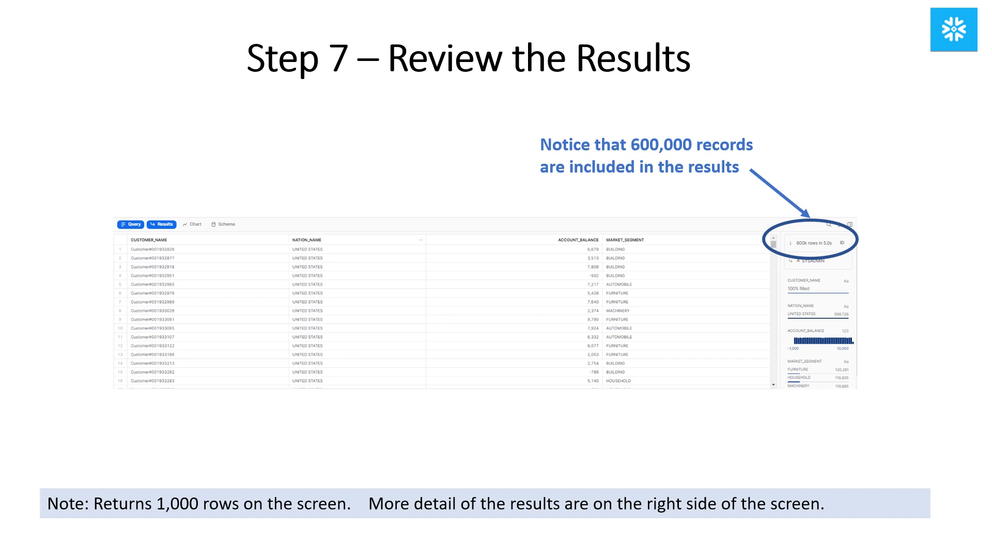
key("right")
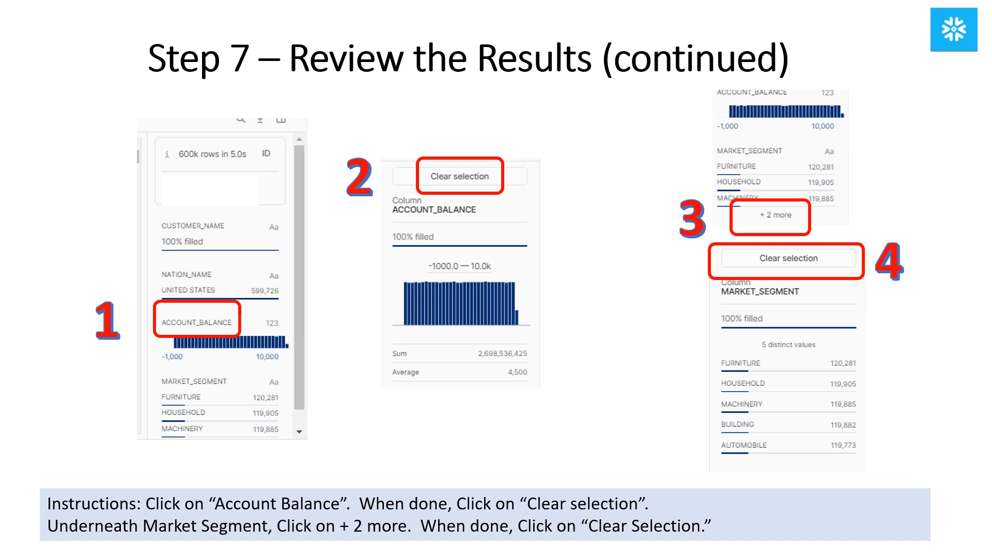
key("Right")
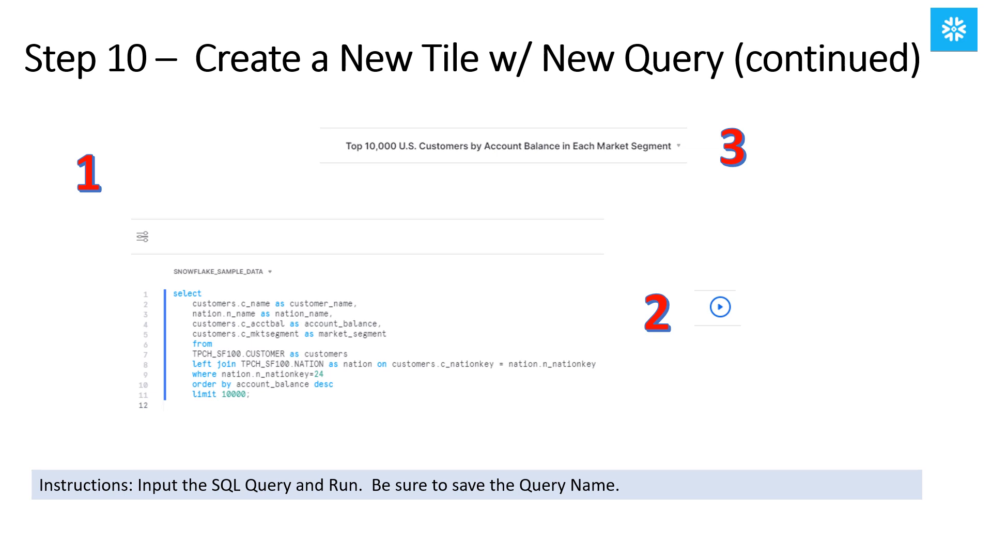
Advance to the 'Step 11 – Create a Bar Chart' slide
key("right")
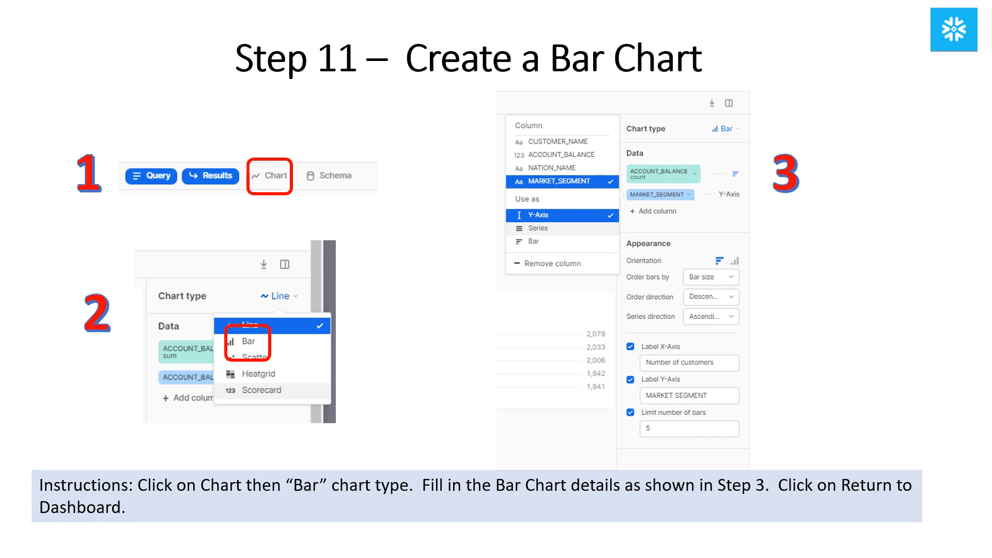
Advance through the dashboard preview to the final 'Snowflake Dashboard' slide
key("Right")
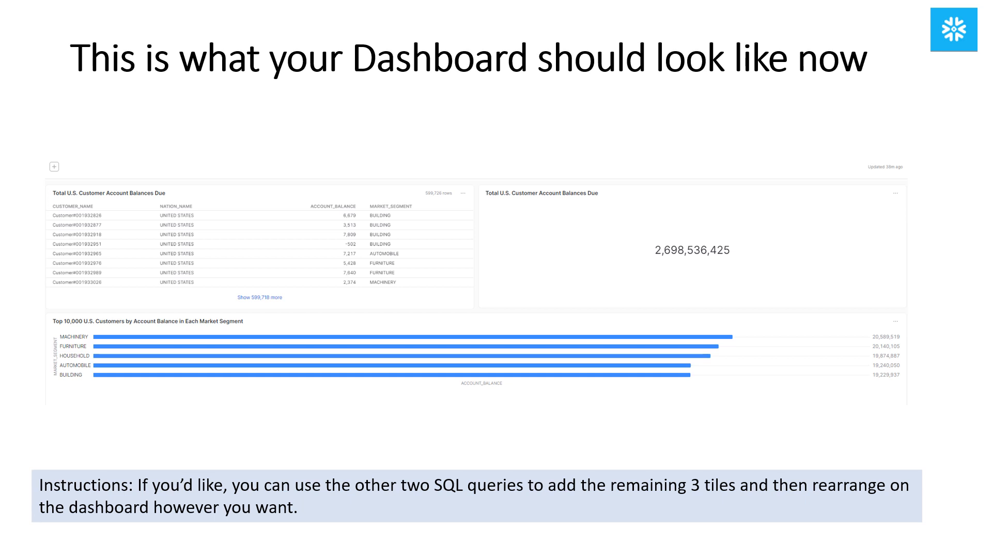
key("Right")
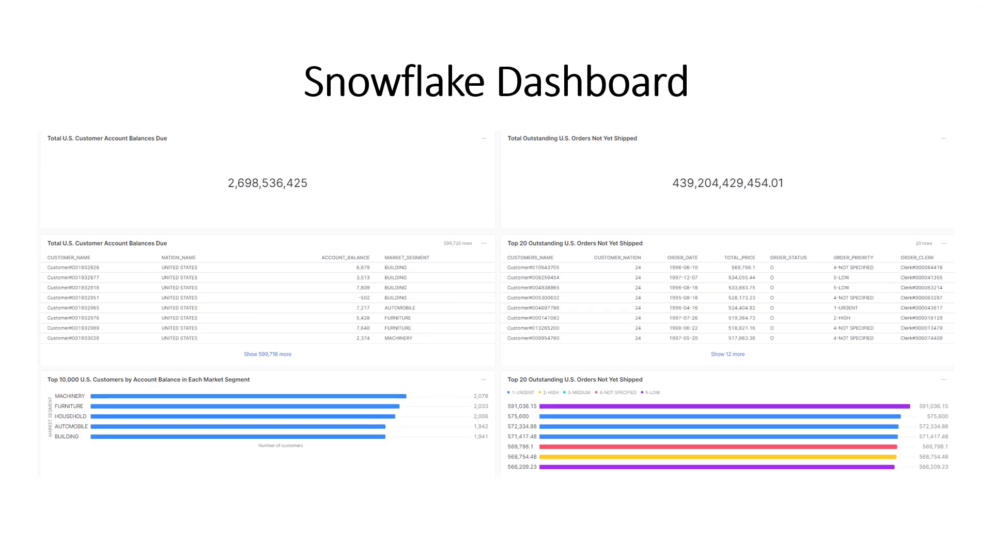